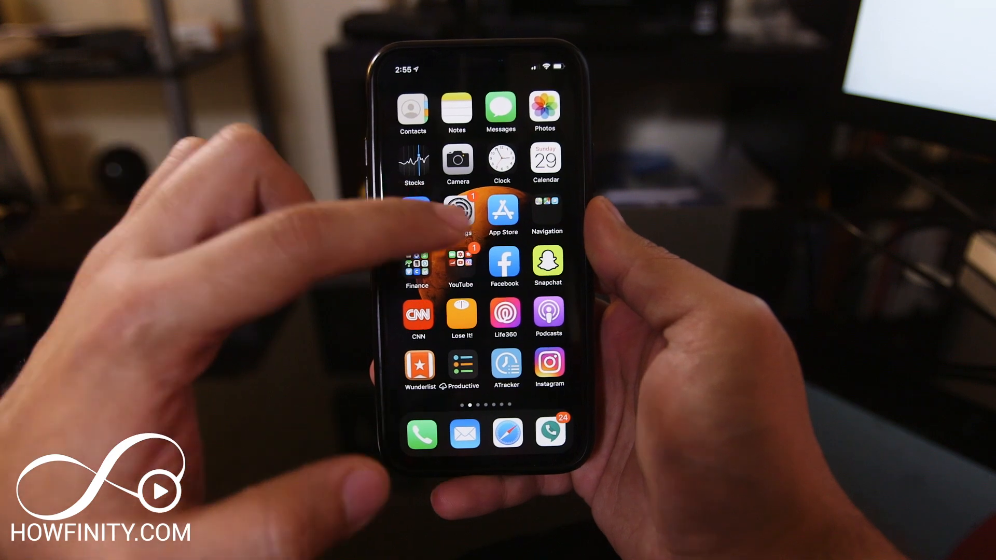
- In Display & Brightness, select Dark, then switch the appearance to Light
{"action": "left_click", "coordinate": [459, 212]}
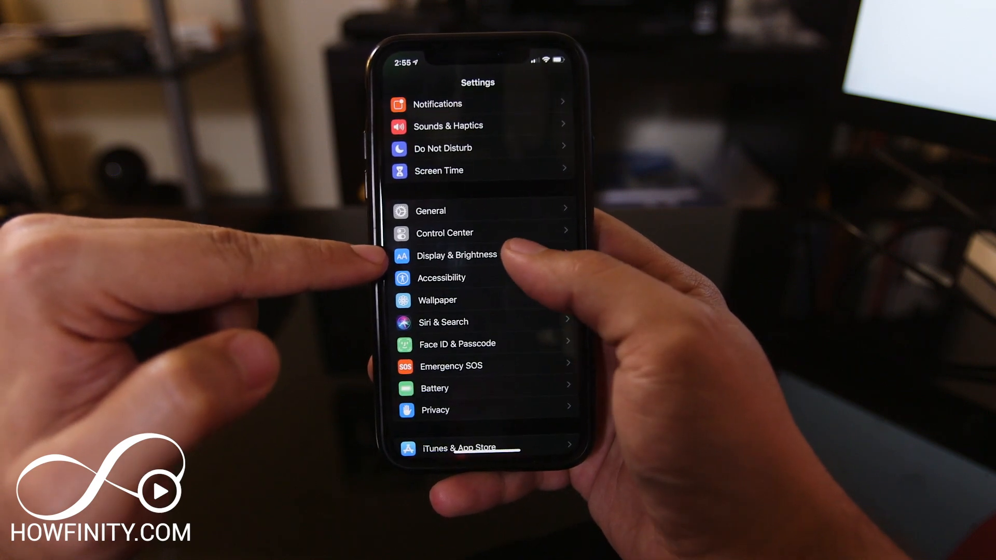
{"action": "left_click", "coordinate": [456, 254]}
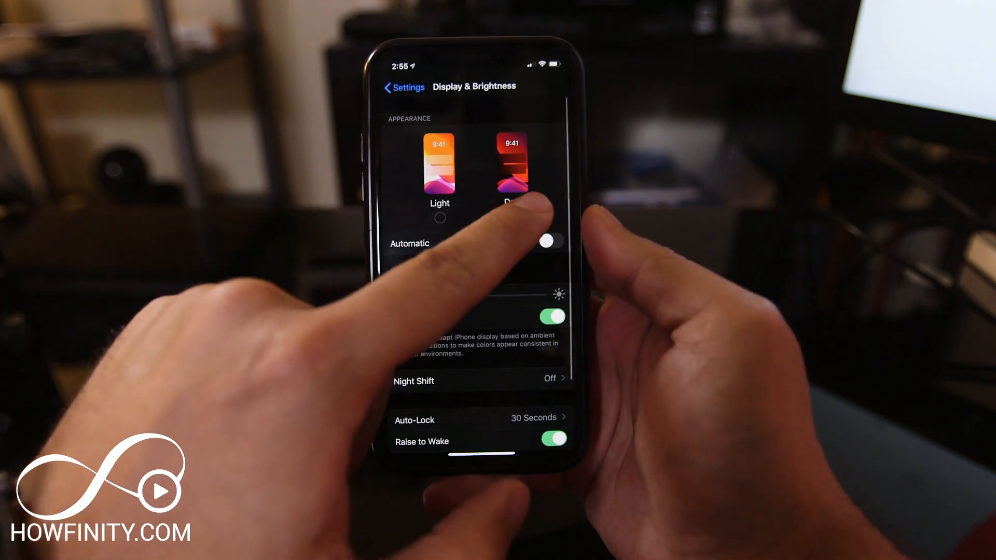
{"action": "left_click", "coordinate": [511, 168]}
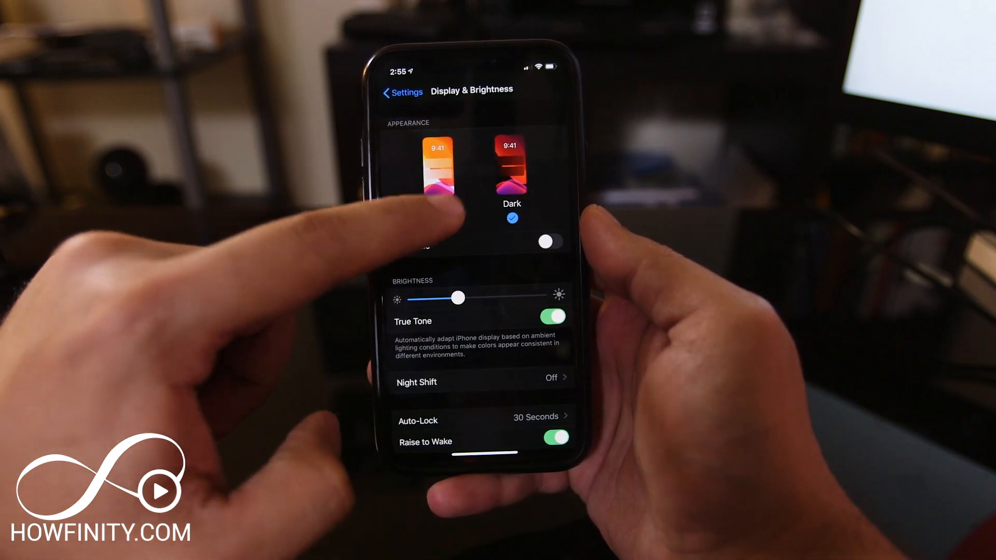
{"action": "left_click", "coordinate": [443, 168]}
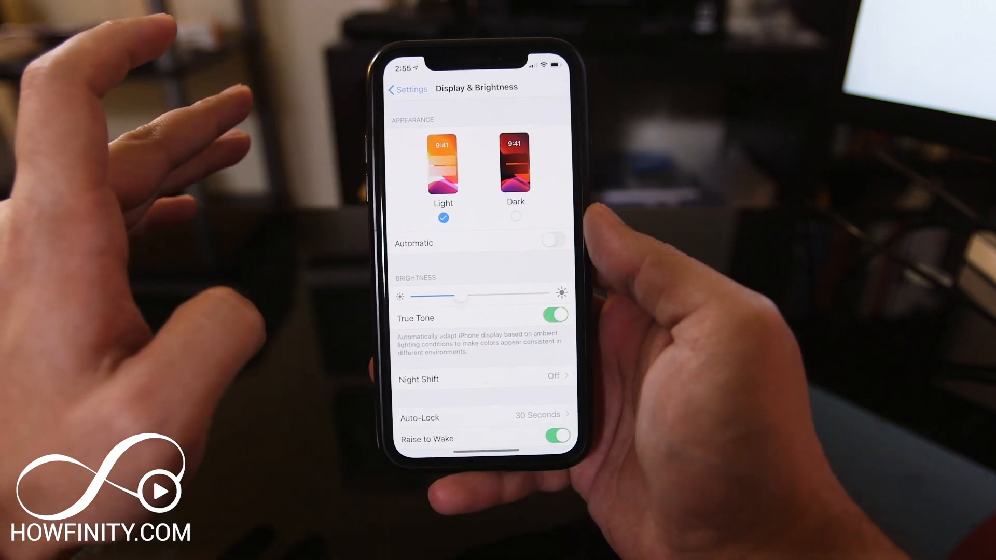
{"action": "left_click", "coordinate": [514, 162]}
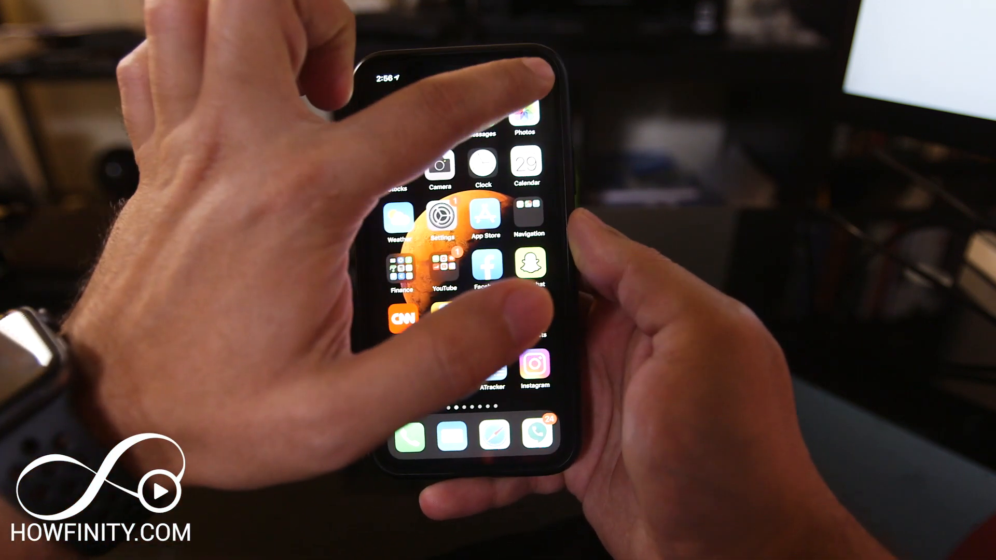
- Open Control Center and toggle Dark Mode from the brightness panel
{"action": "left_click_drag", "start_coordinate": [527, 76], "coordinate": [527, 254]}
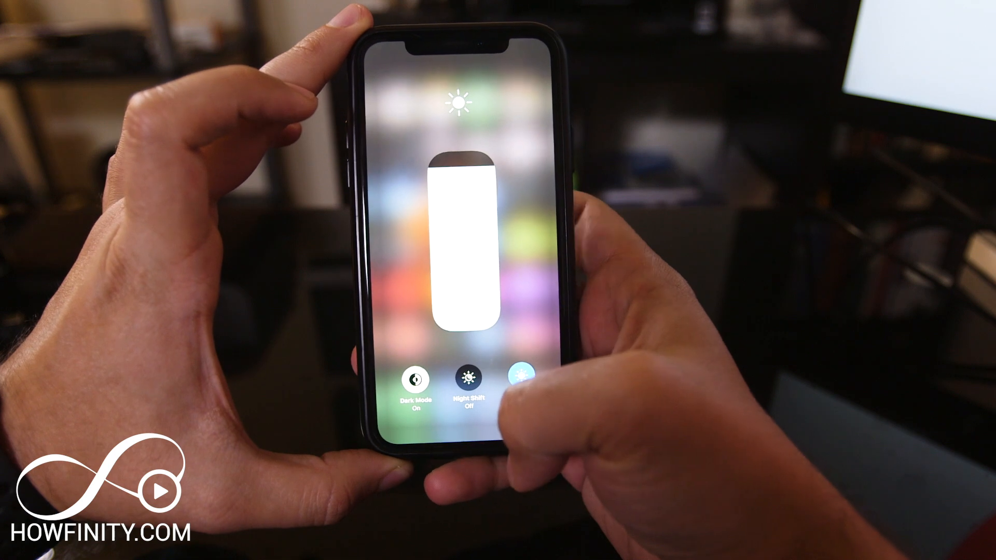
{"action": "left_click", "coordinate": [413, 380]}
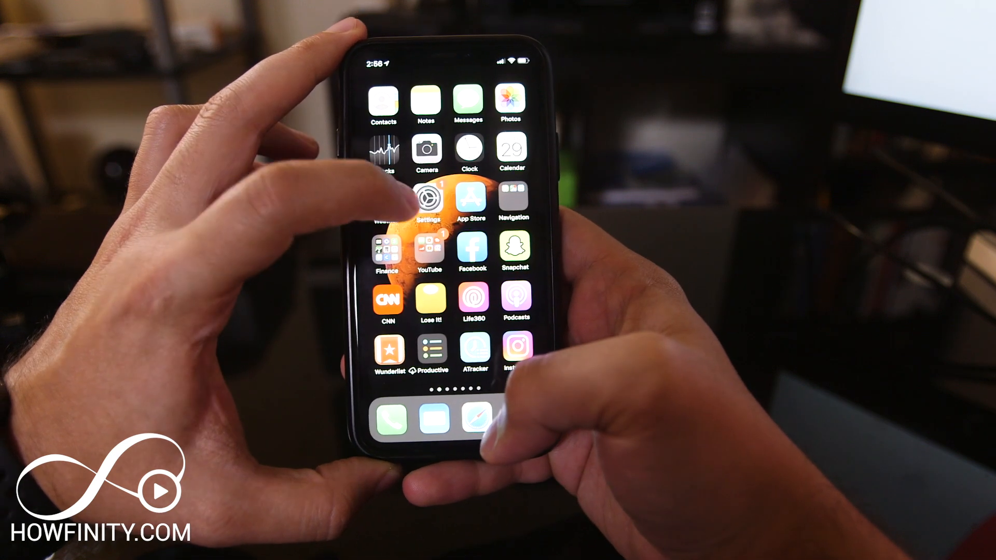
- Add Dark Mode to the included controls under Settings > Control Center > Customize Controls
{"action": "left_click", "coordinate": [429, 199]}
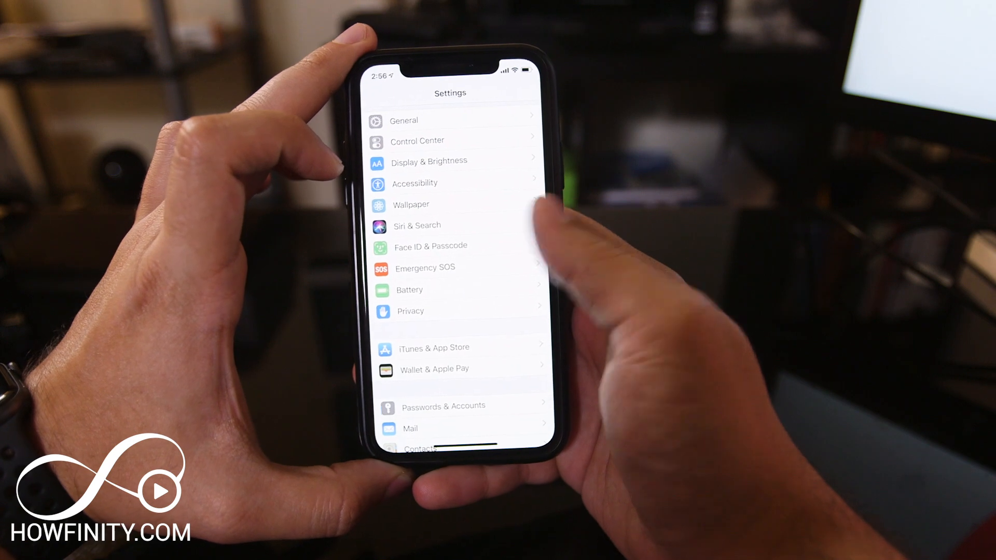
{"action": "scroll", "scroll_direction": "down", "scroll_amount": 3}
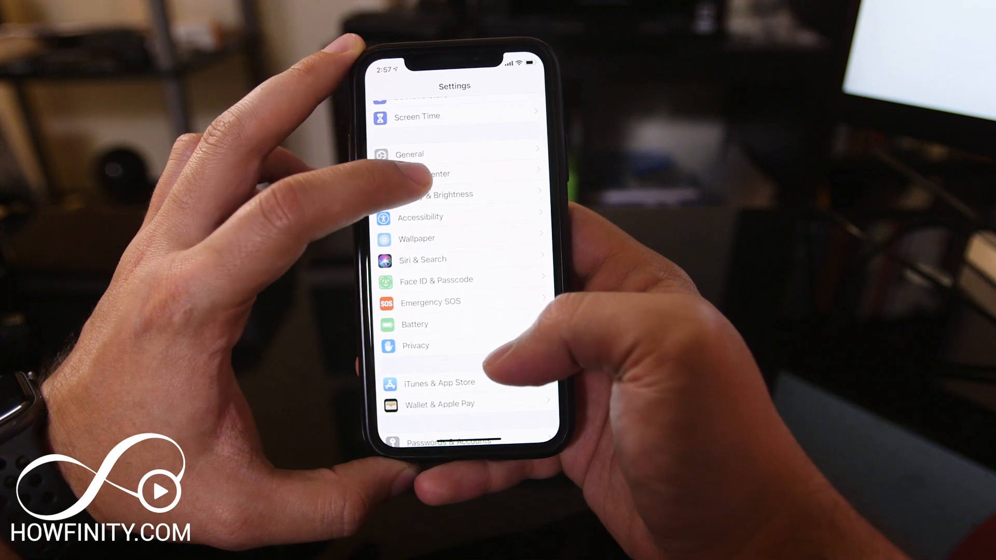
{"action": "left_click", "coordinate": [454, 173]}
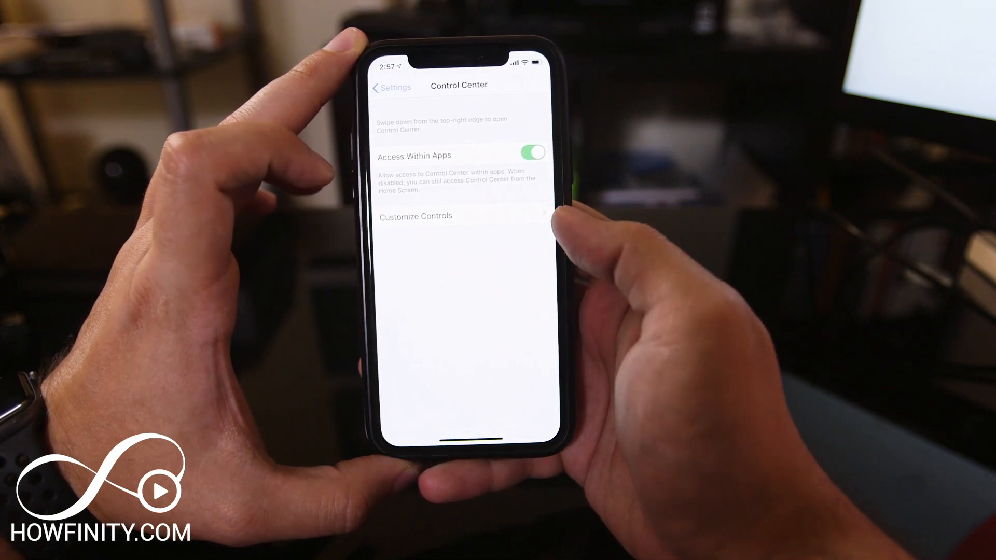
{"action": "left_click", "coordinate": [415, 216]}
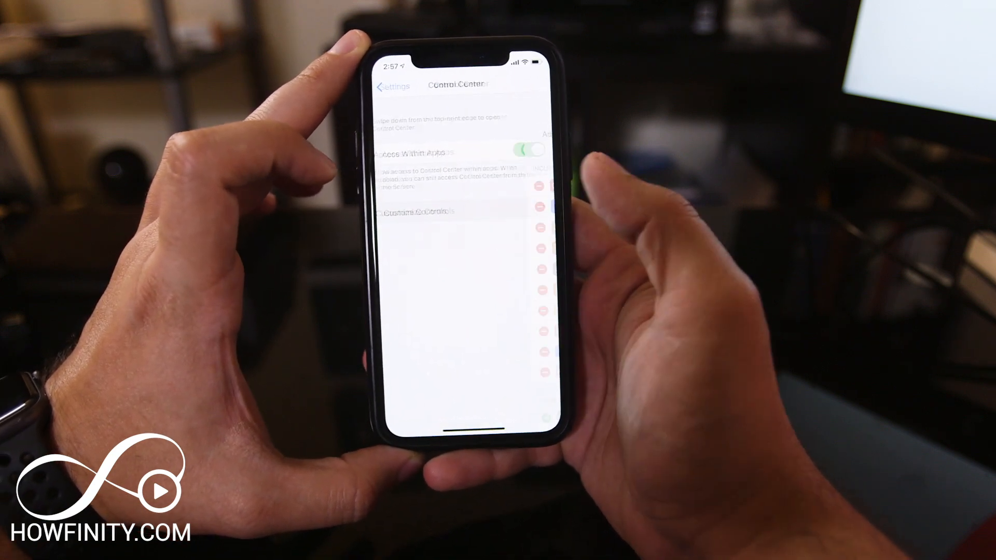
{"action": "left_click", "coordinate": [419, 212]}
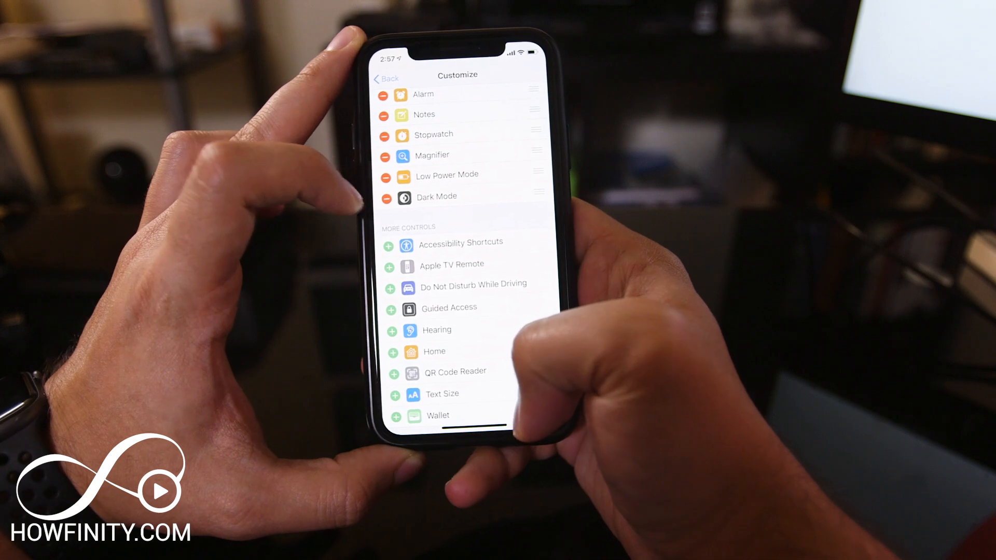
{"action": "scroll", "scroll_direction": "down", "scroll_amount": 3}
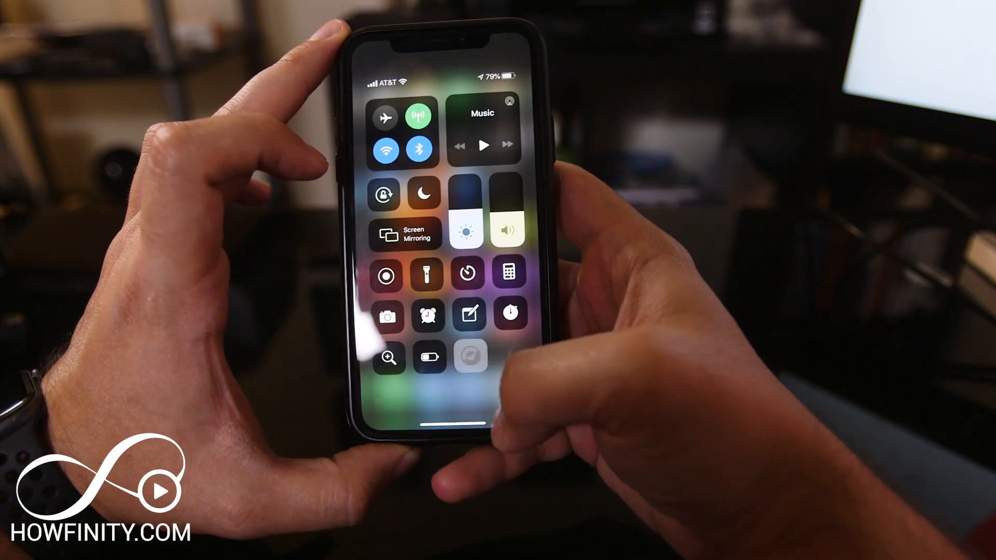
- Check the new Dark Mode button, then return to the main Settings list
{"action": "left_click", "coordinate": [470, 357]}
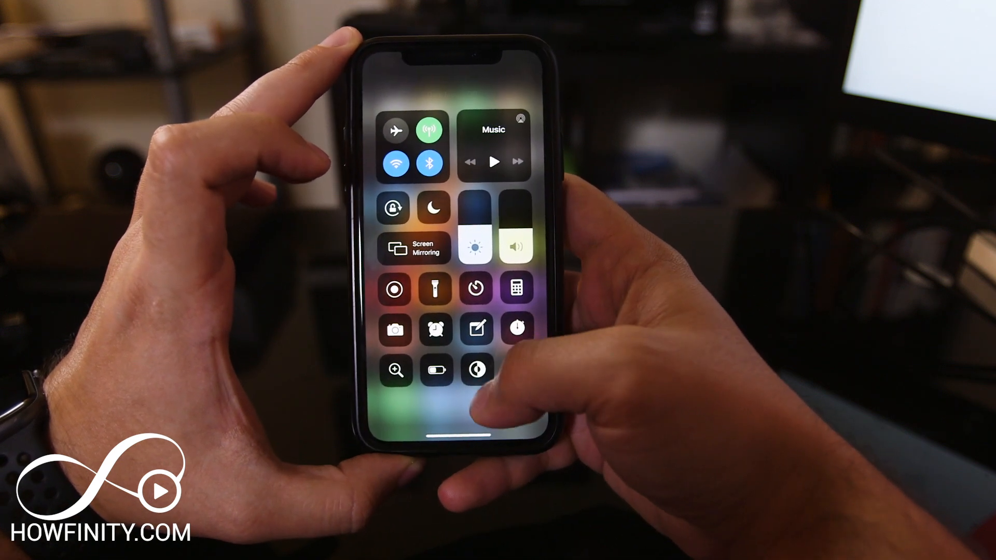
{"action": "left_click", "coordinate": [475, 369]}
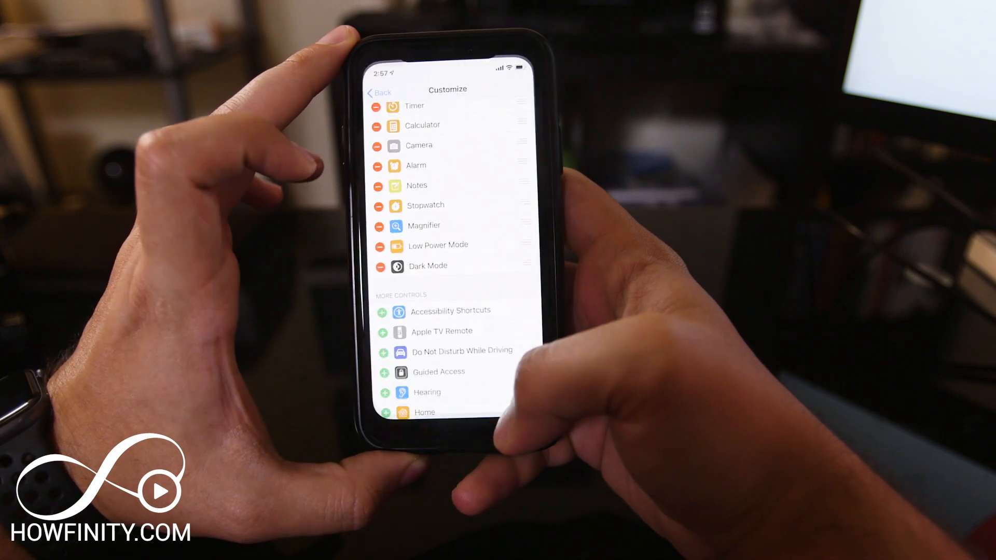
{"action": "left_click", "coordinate": [377, 92]}
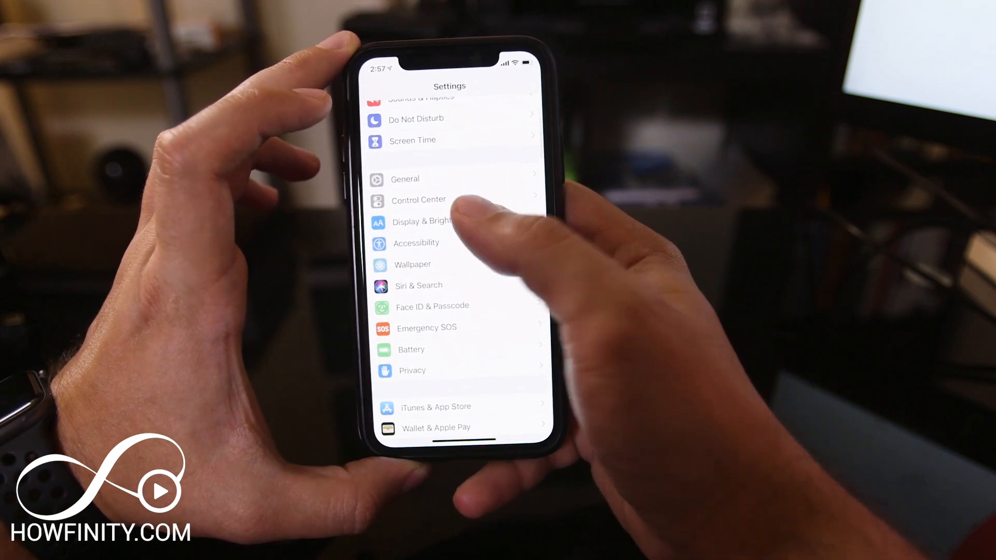
- Turn on the Automatic toggle under Appearance in Display & Brightness
{"action": "left_click", "coordinate": [422, 221]}
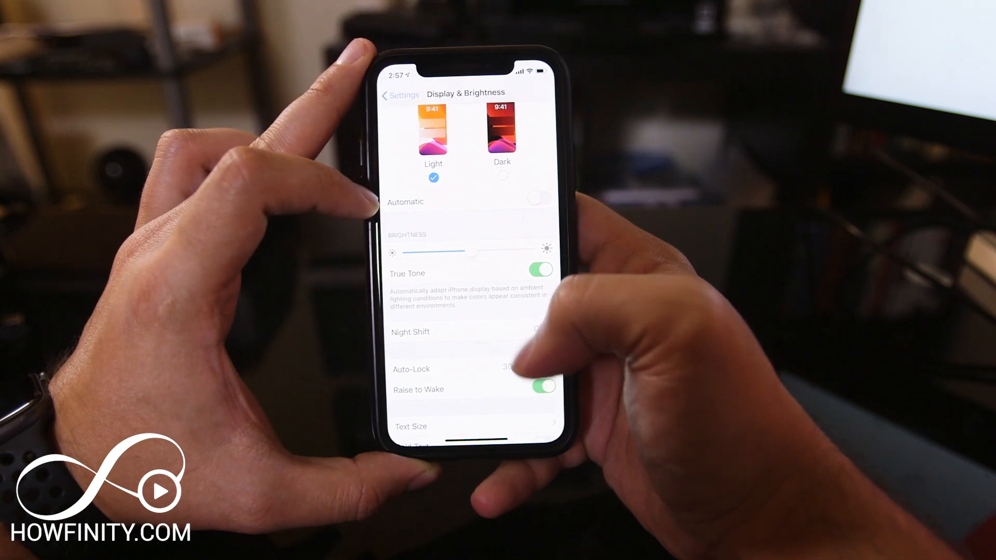
{"action": "left_click", "coordinate": [539, 199]}
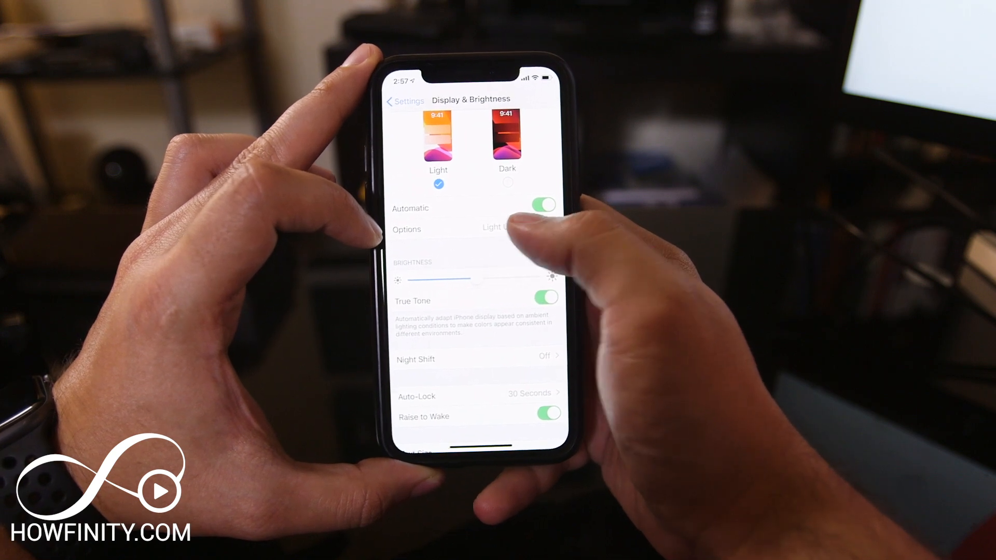
{"action": "left_click", "coordinate": [495, 229]}
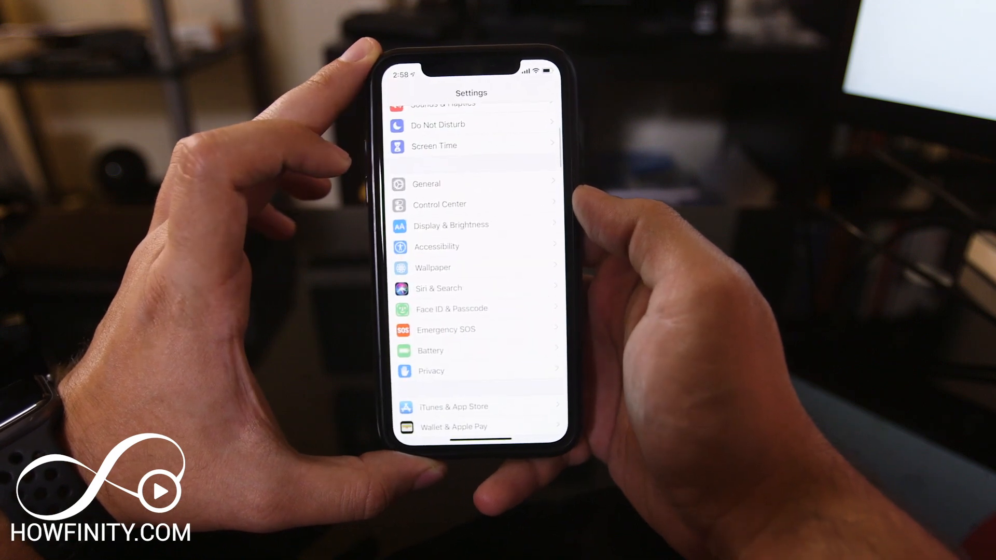
- Browse the Stills wallpapers, pick the red and purple iOS 13 wallpaper, and set it
{"action": "left_click", "coordinate": [431, 267]}
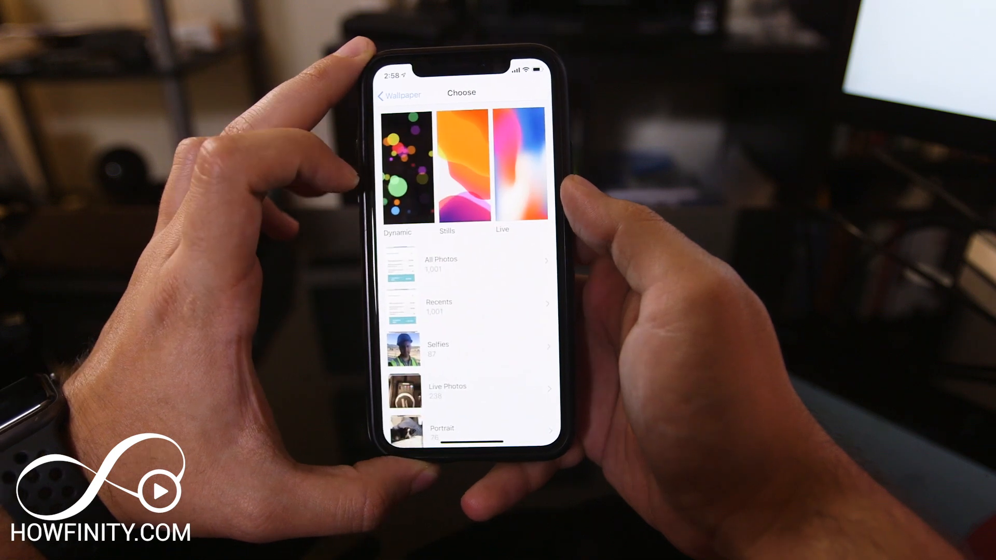
{"action": "left_click", "coordinate": [447, 172]}
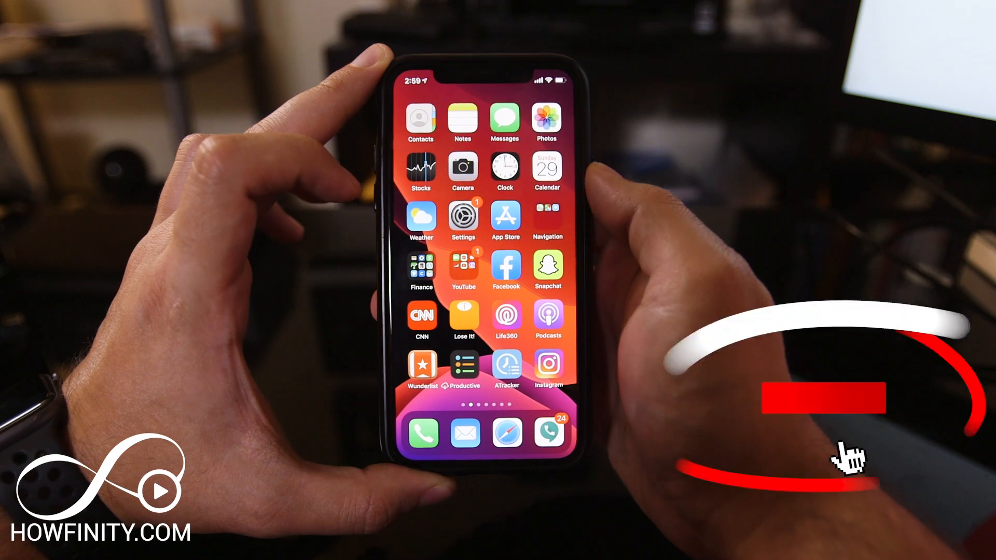
{"action": "left_click", "coordinate": [813, 398]}
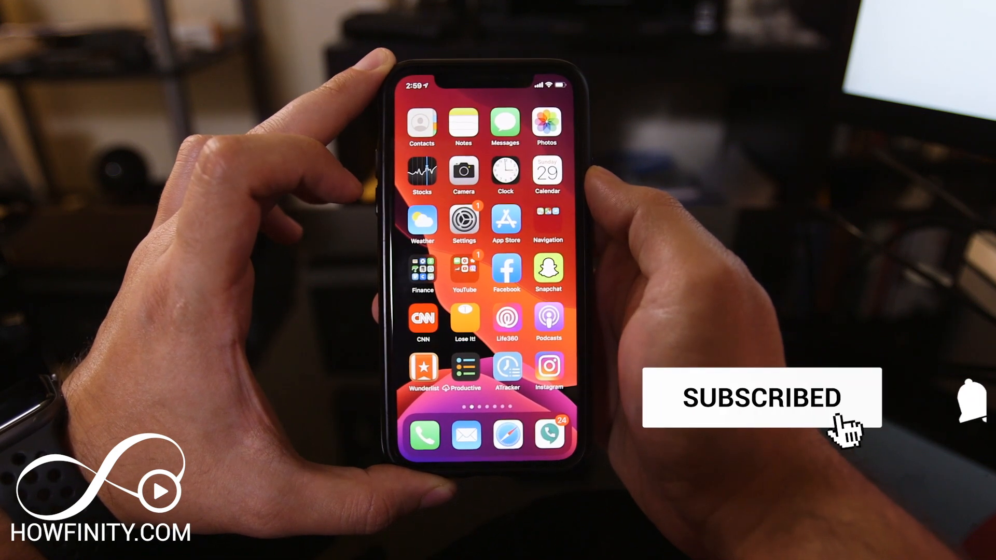
{"action": "left_click", "coordinate": [963, 398]}
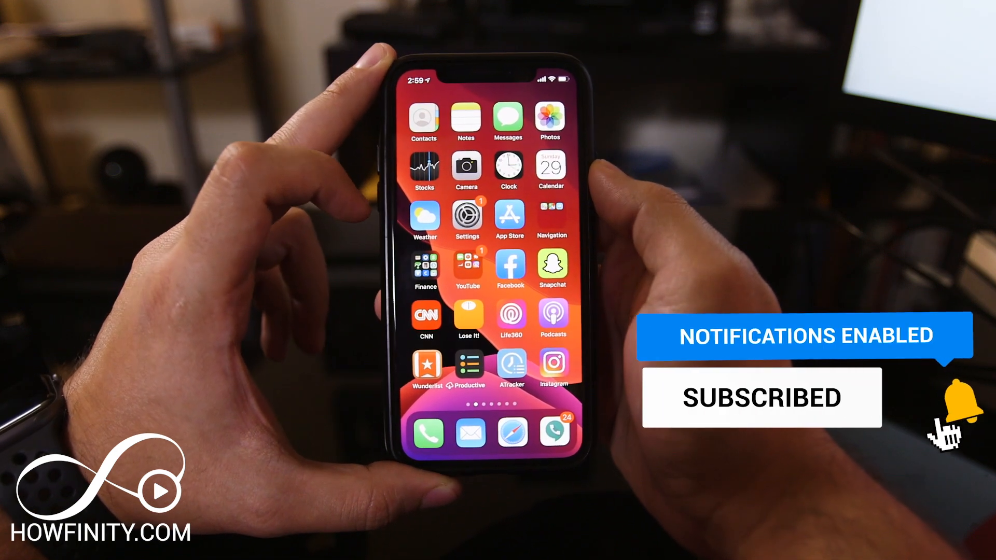